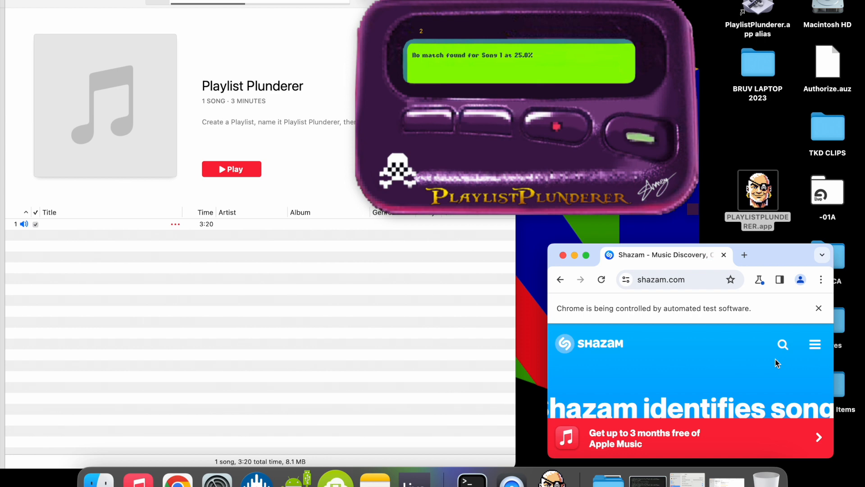
Step: Wait for the second Shazam pass at 50% to fail and tag song 1 'Shazam not found'
left_click(602, 279)
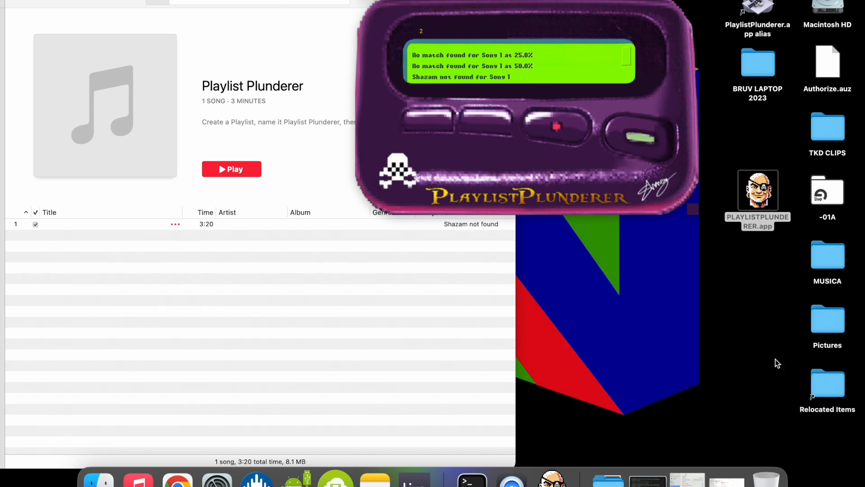
mouse_move(472, 227)
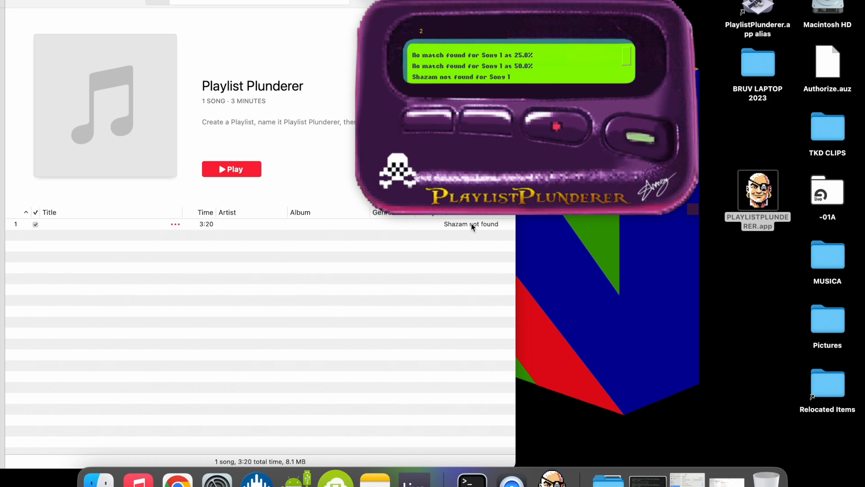